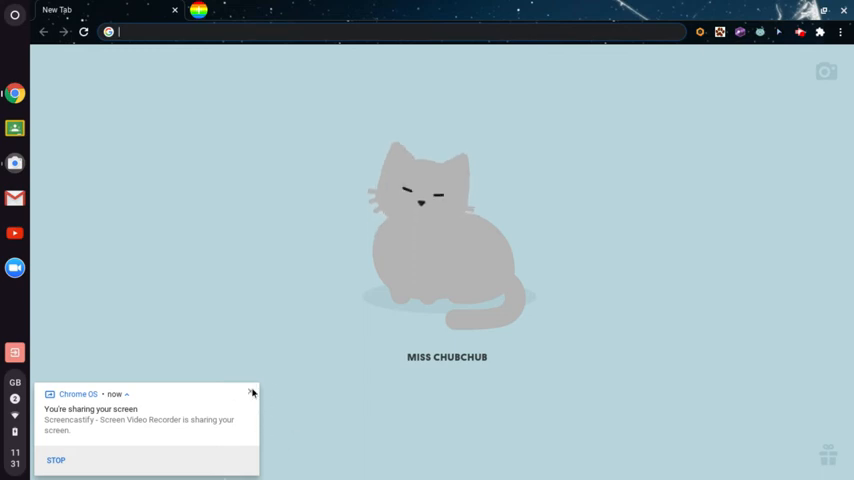
# Step: Equip the witch hat goodie on Miss Chubchub
pyautogui.click(252, 392)
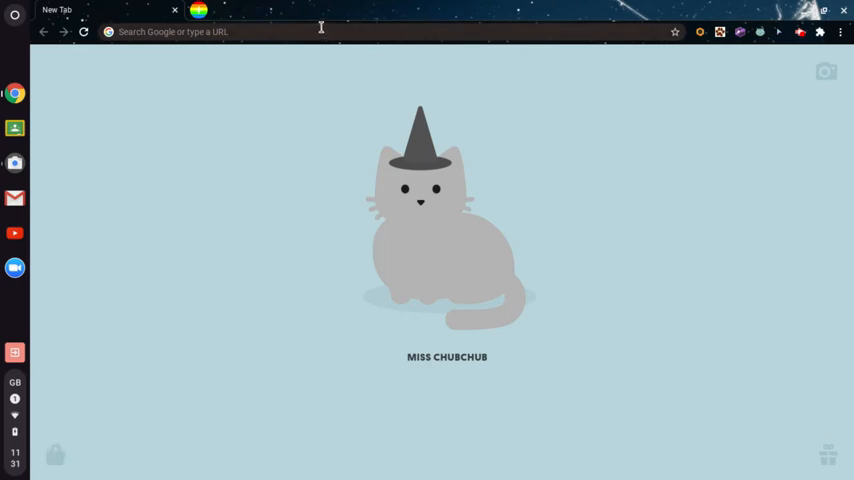
# Step: Search Google for "hacks tabby cat" from the omnibox
pyautogui.click(300, 32)
pyautogui.write('hac')
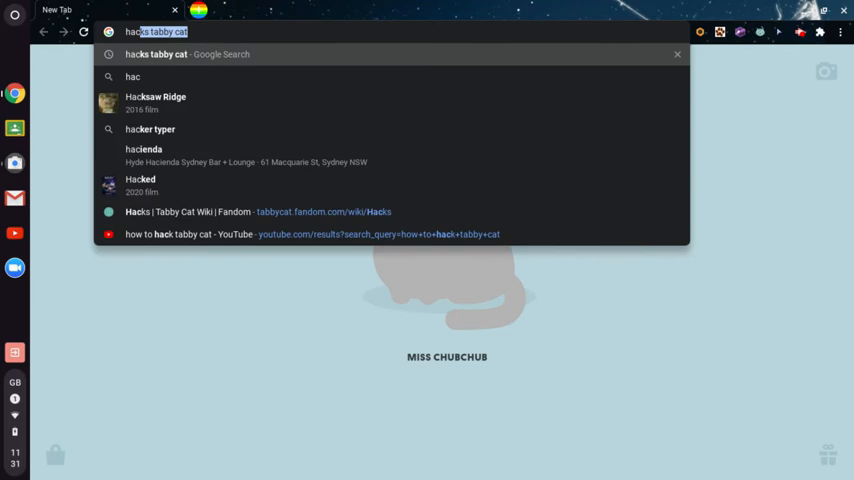
pyautogui.press('Return')
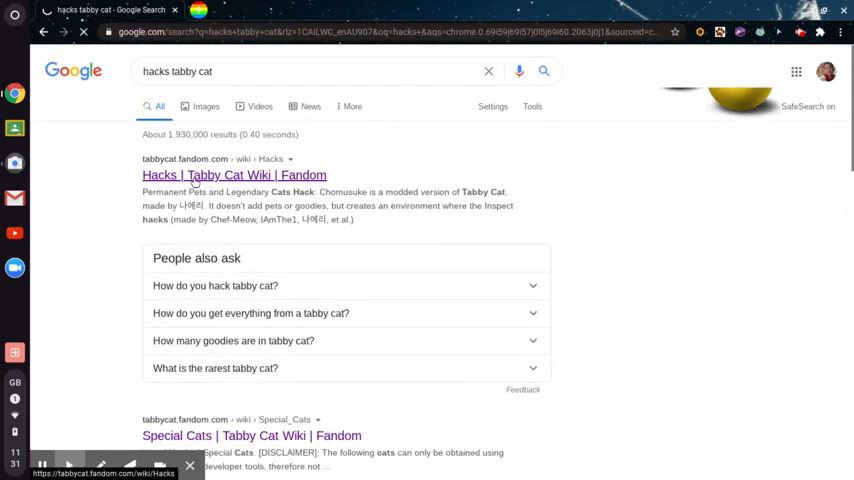
# Step: View the Tabby Cat Wiki Hacks page down to the For All Goodies (Chrome) code
pyautogui.click(234, 176)
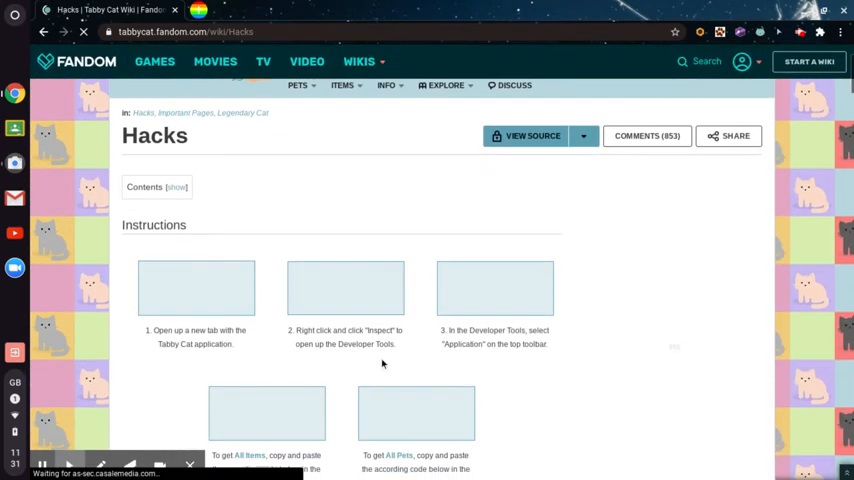
pyautogui.scroll(-3)
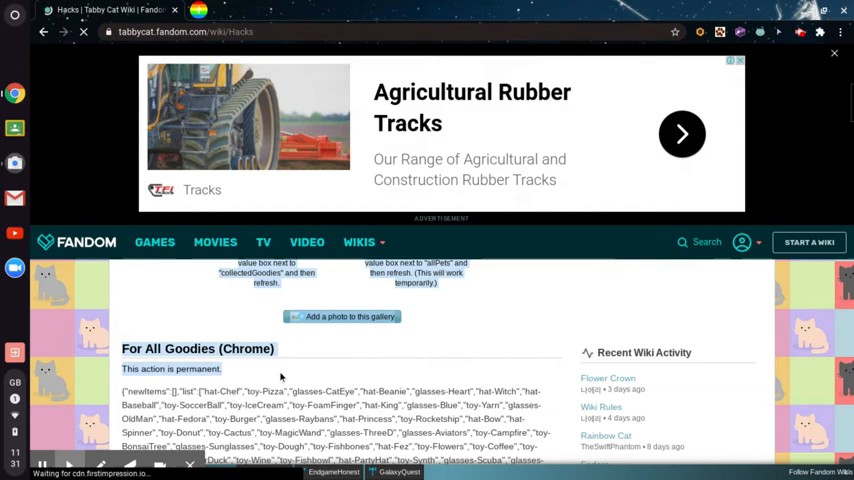
pyautogui.scroll(-3)
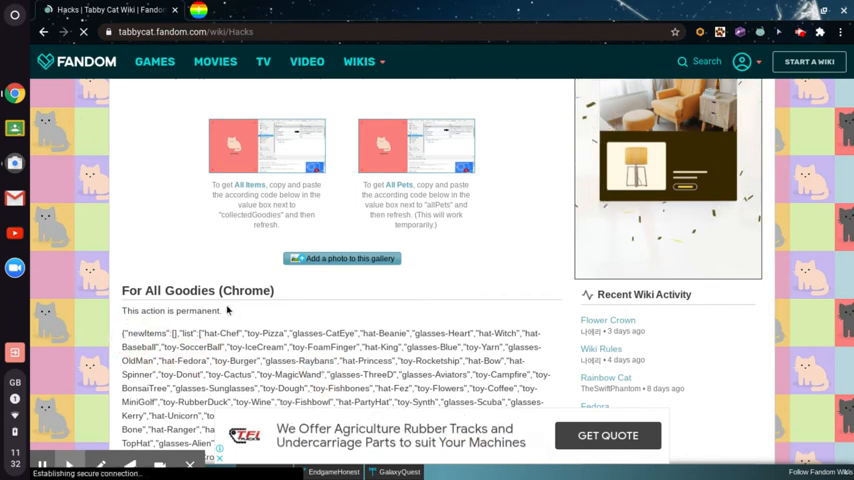
pyautogui.scroll(-3)
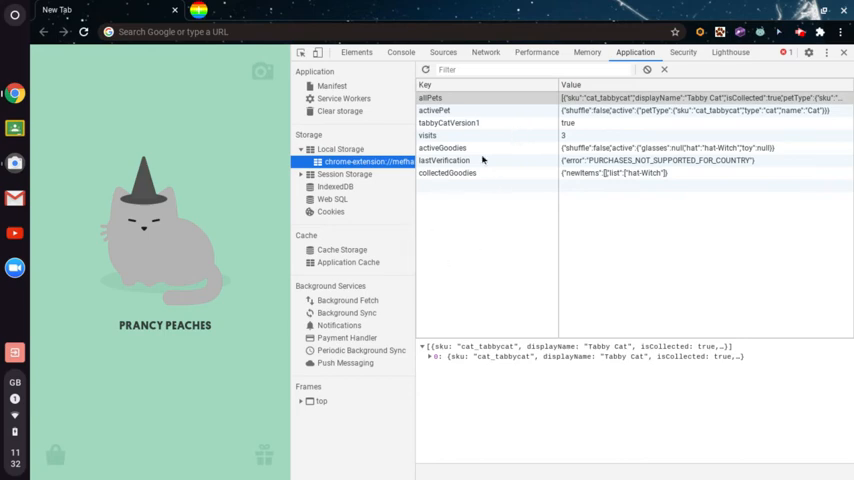
pyautogui.moveTo(706, 176)
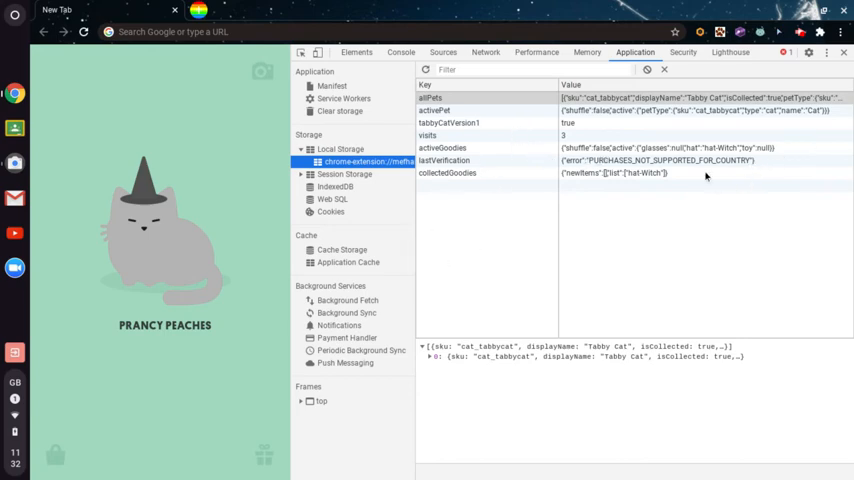
# Step: Edit the collectedGoodies local-storage entry with the all-goodies value
pyautogui.click(448, 172)
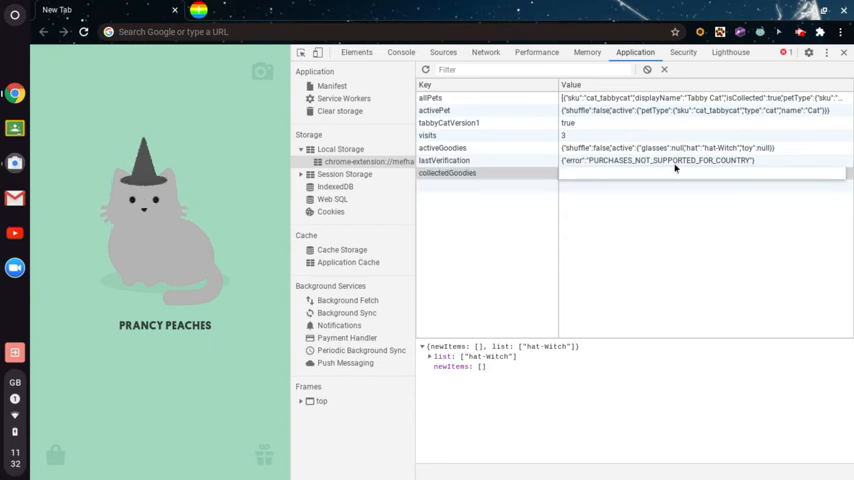
pyautogui.moveTo(664, 176)
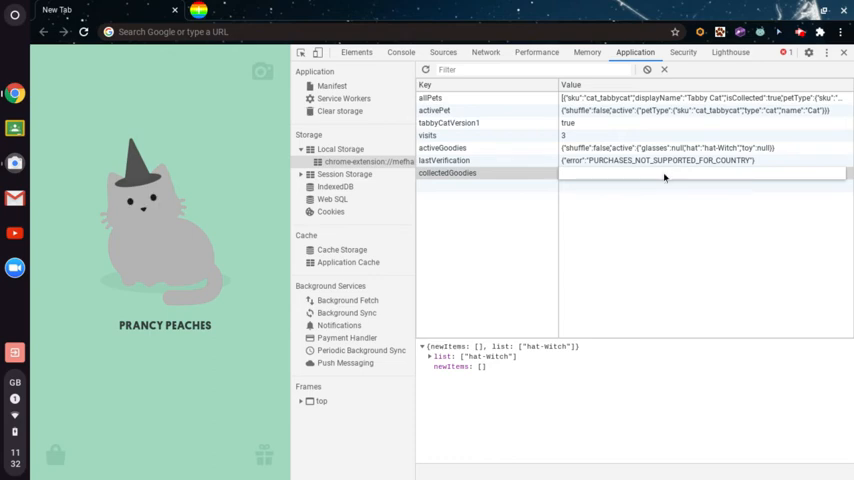
pyautogui.rightClick(662, 172)
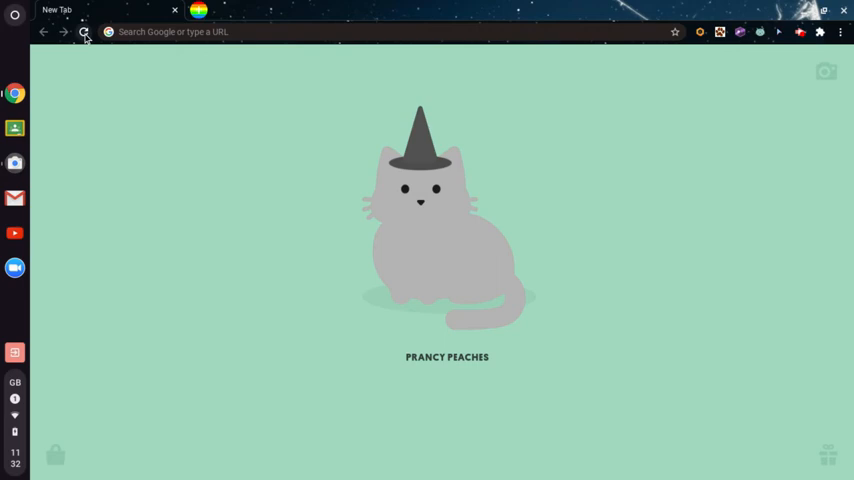
# Step: Reload the new tab to unlock goodies and try a different goodie on the cat
pyautogui.click(84, 32)
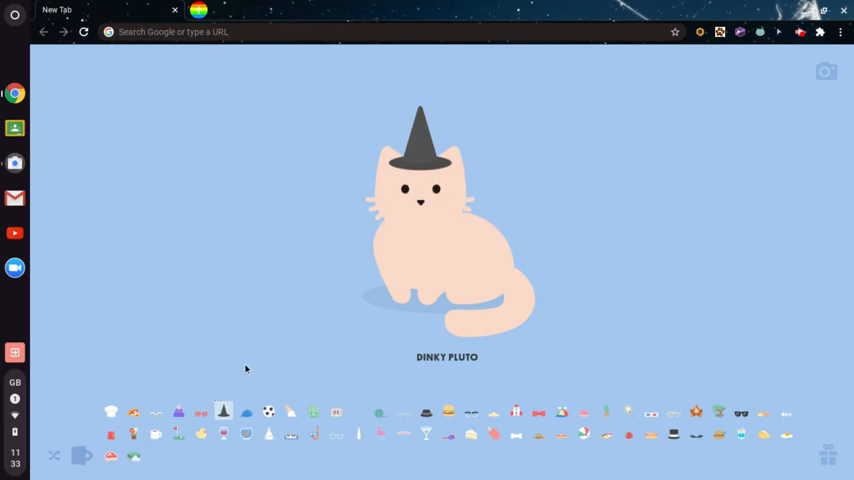
pyautogui.moveTo(218, 404)
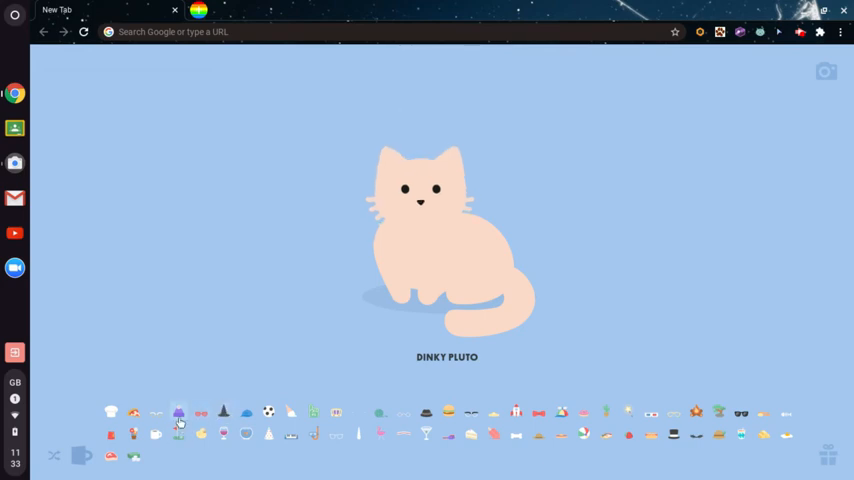
pyautogui.click(178, 412)
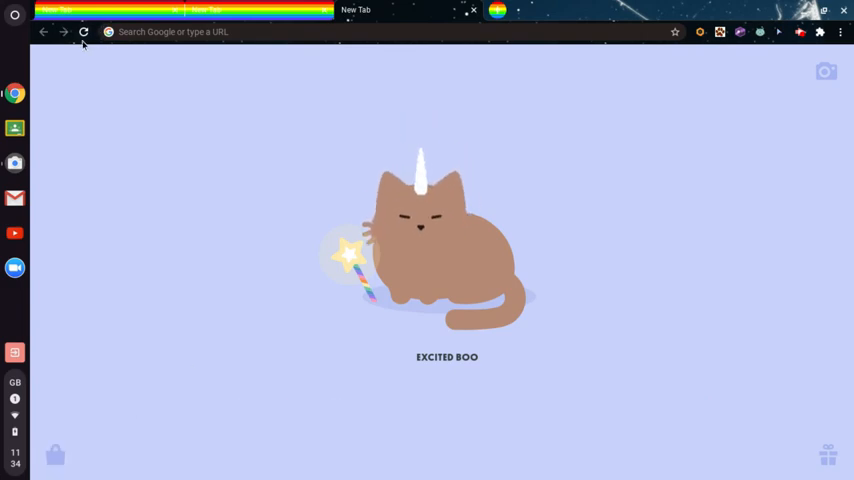
# Step: Reload for new cat-and-kitten combos, keep the Tabby Cat page, and give the cat a fishbowl
pyautogui.click(84, 32)
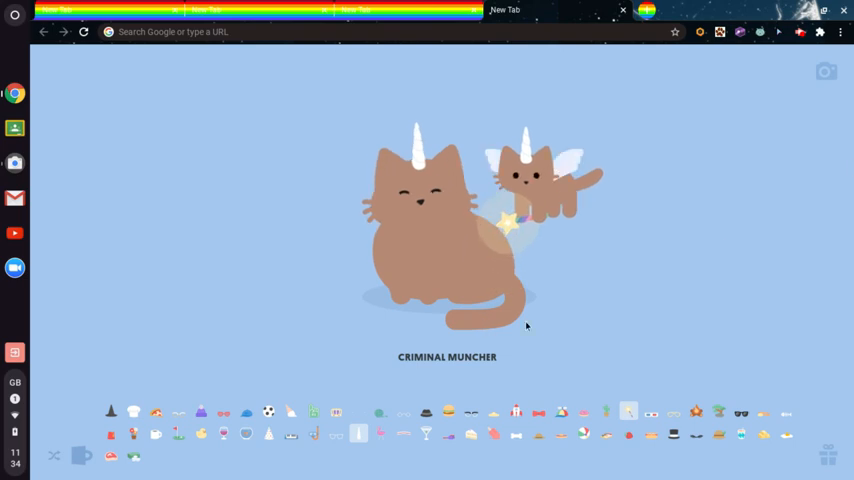
pyautogui.click(516, 412)
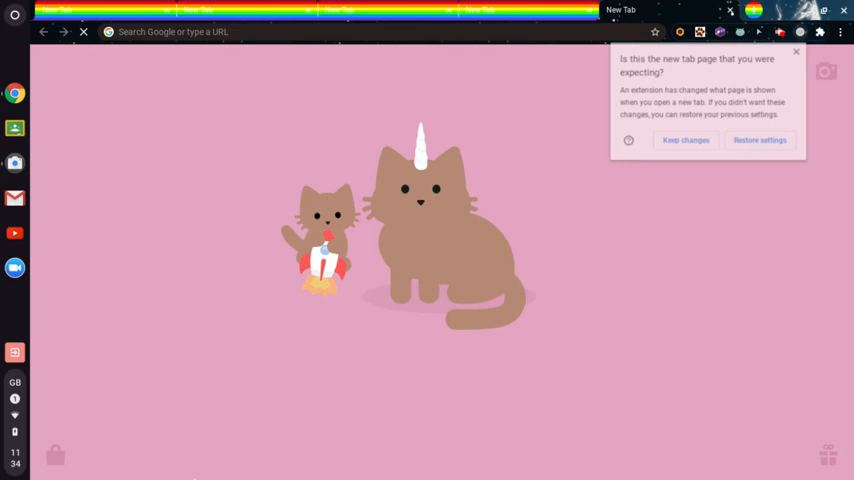
pyautogui.click(796, 52)
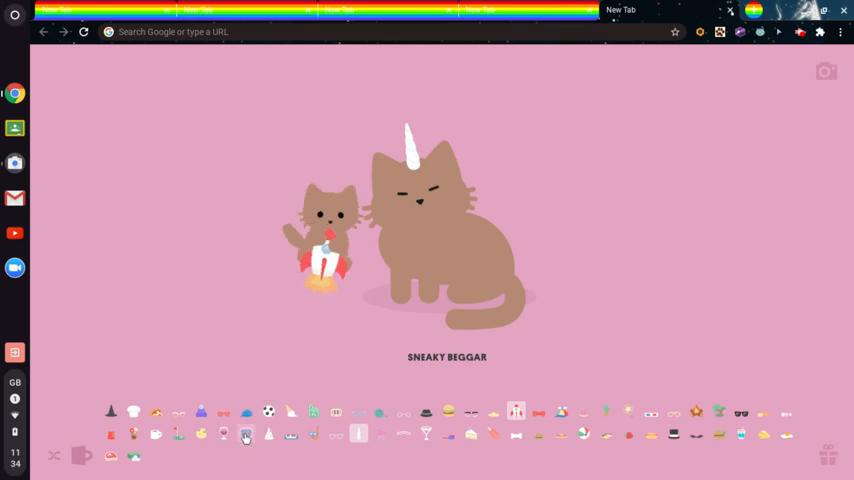
pyautogui.click(246, 434)
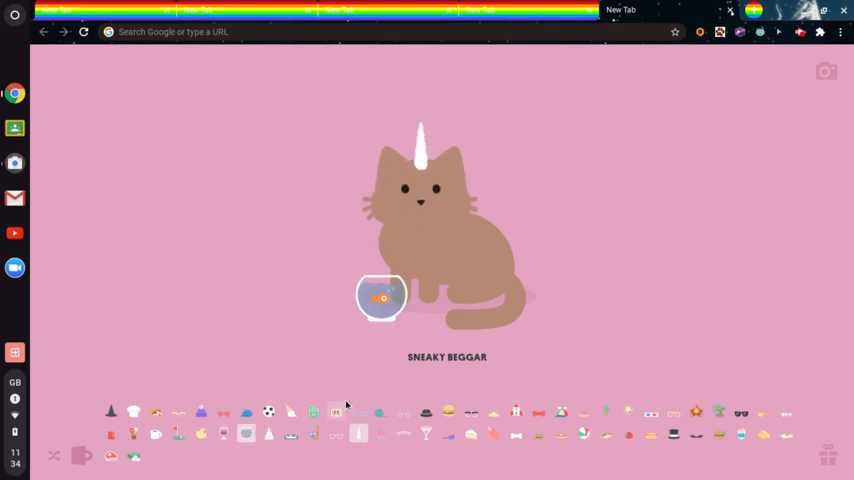
pyautogui.moveTo(540, 432)
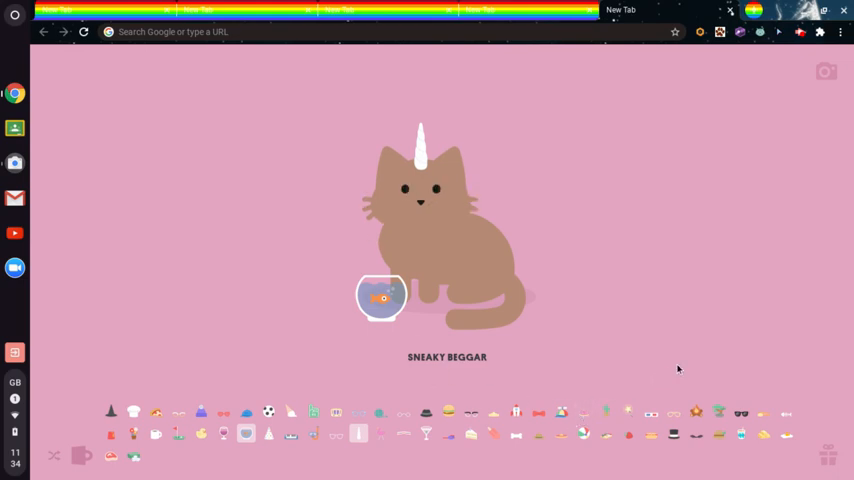
pyautogui.moveTo(492, 454)
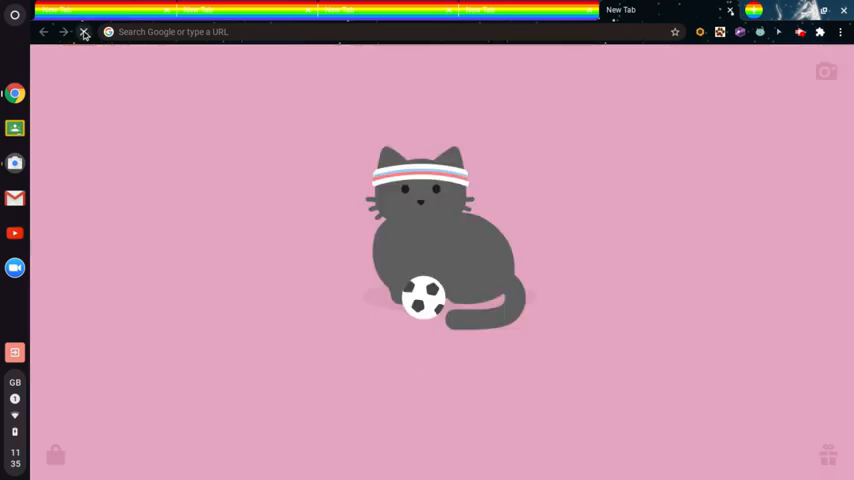
# Step: Reload again for Coy Peaches and kitten with sweatbands and a soccer ball
pyautogui.click(84, 32)
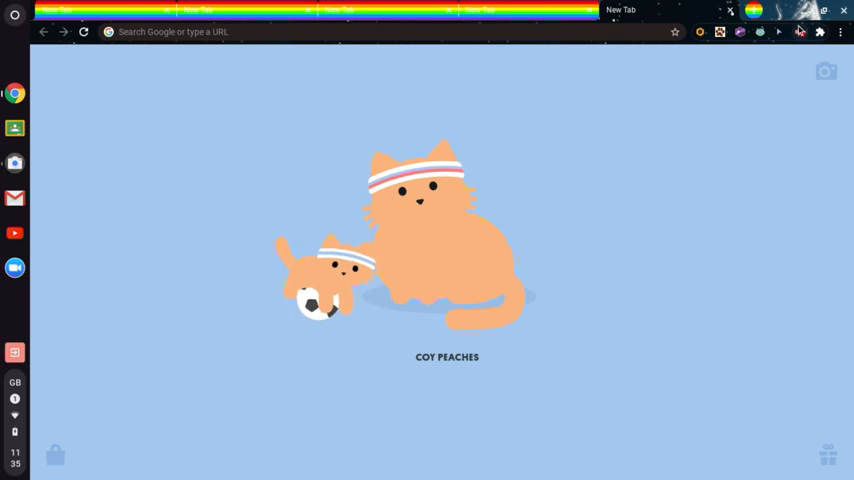
pyautogui.click(800, 32)
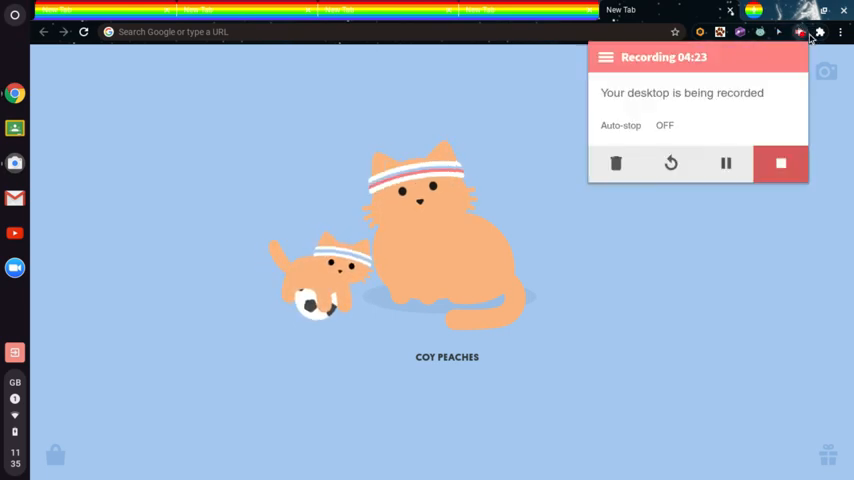